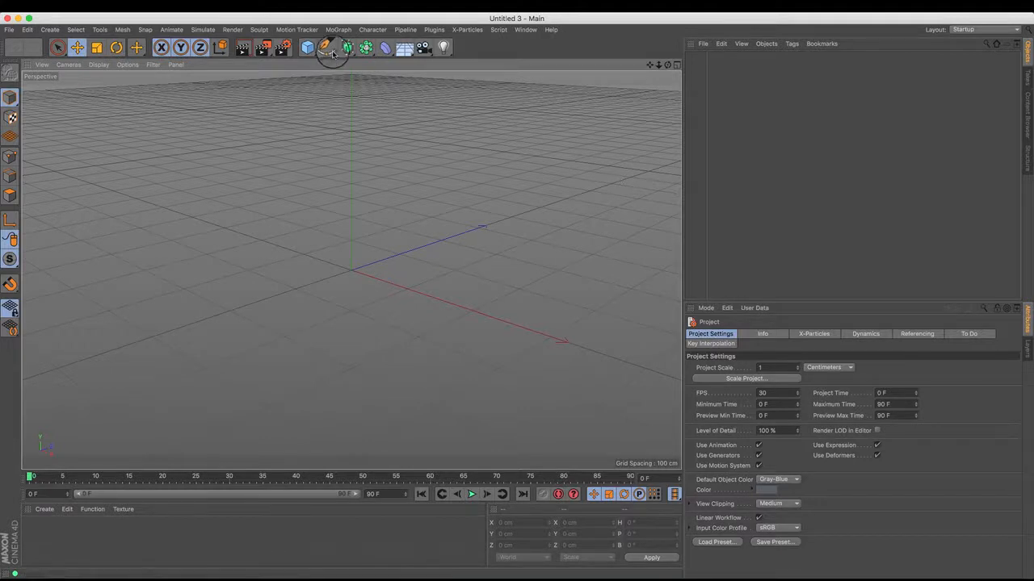
Add a Lathe generator from the generators palette to the empty scene
click(320, 49)
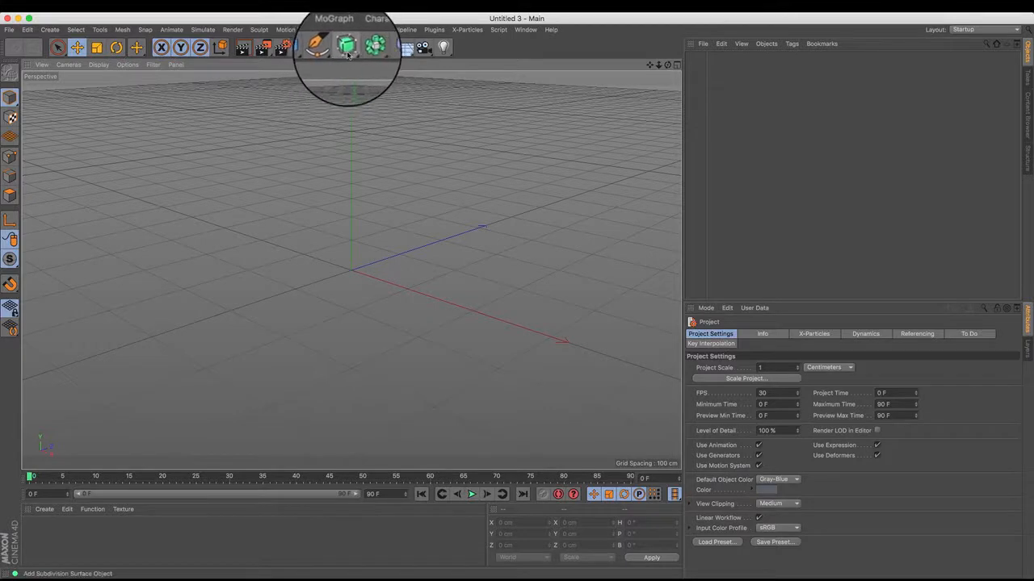
click(346, 45)
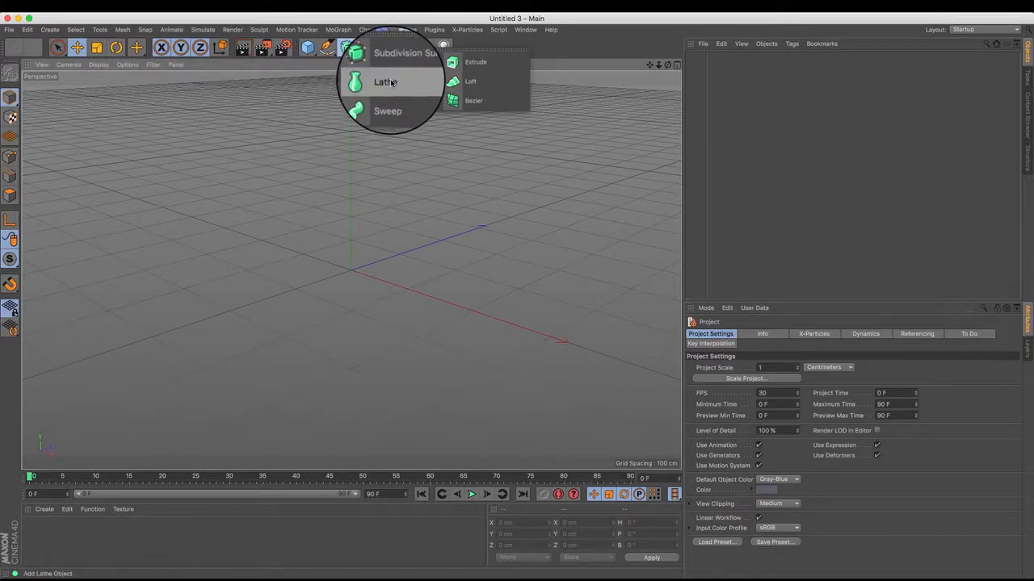
click(381, 80)
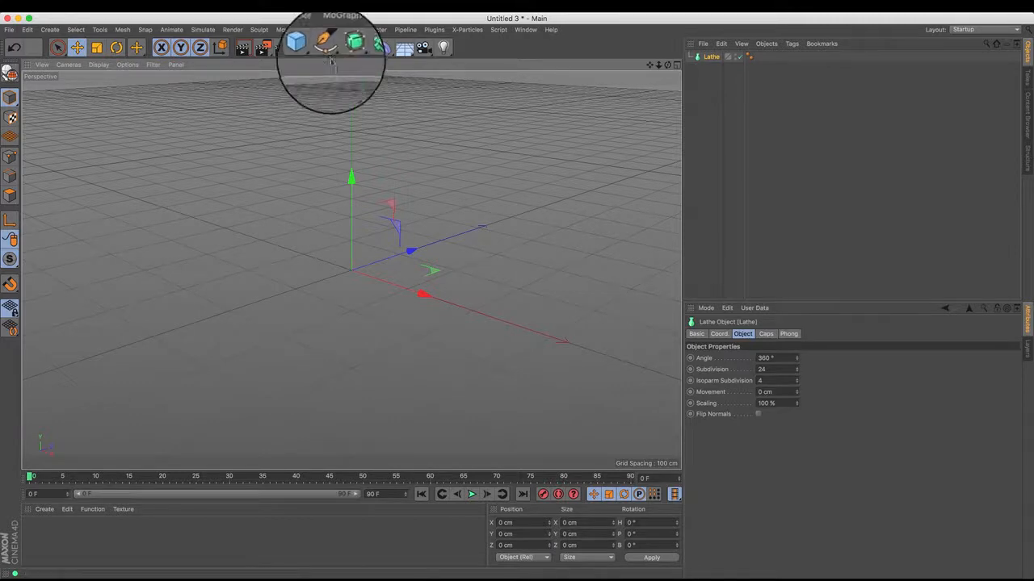
mouse_move(326, 47)
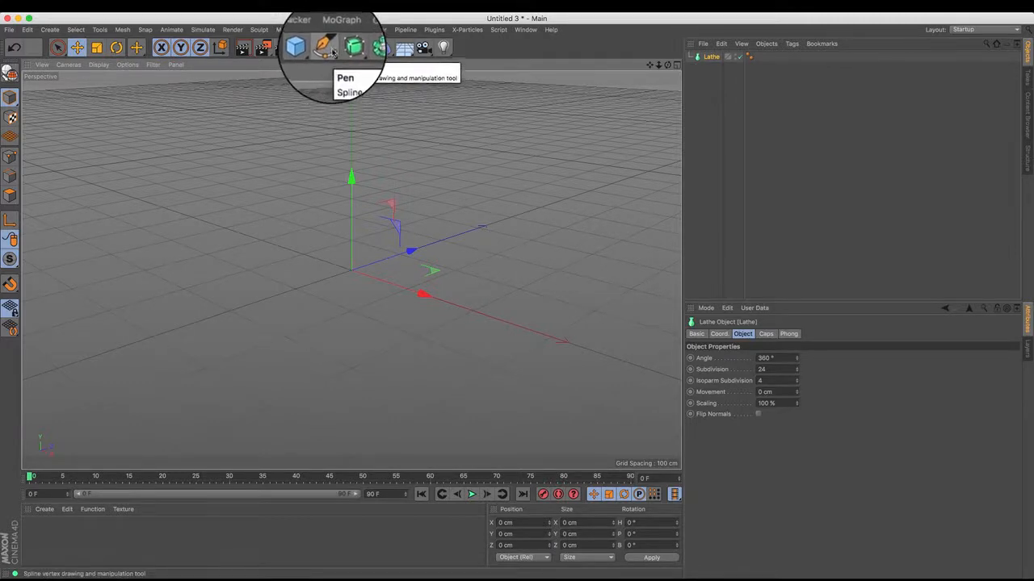
Activate the Pen tool set to Bézier type for drawing the profile
click(323, 46)
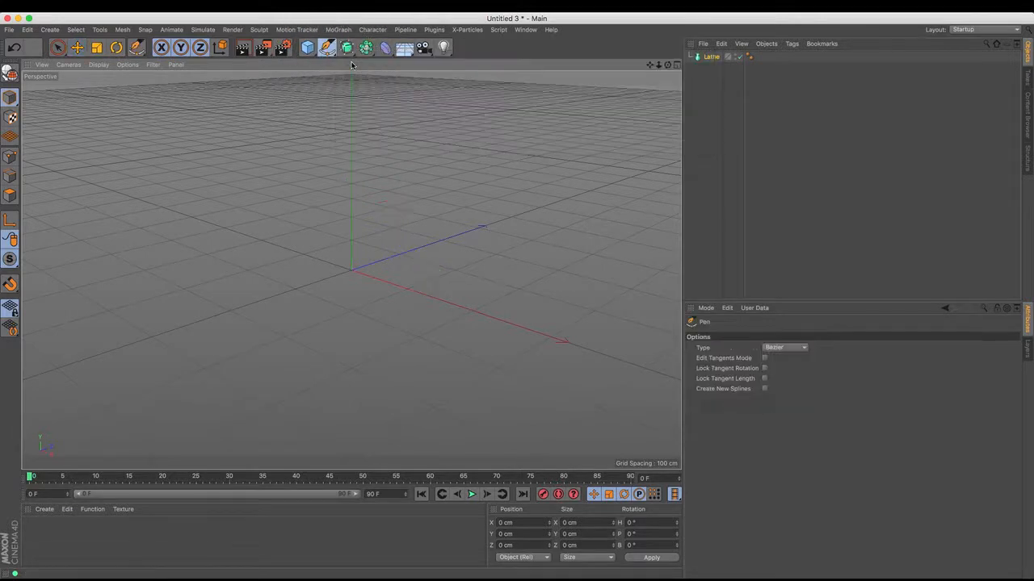
mouse_move(362, 120)
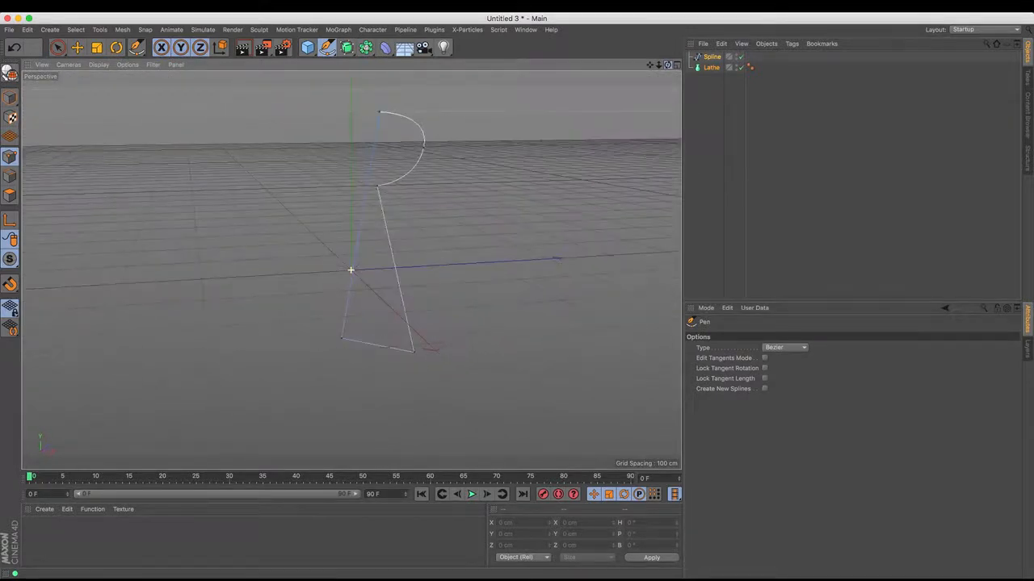
Switch the viewport to Front view to draw the pawn's head curve
click(708, 57)
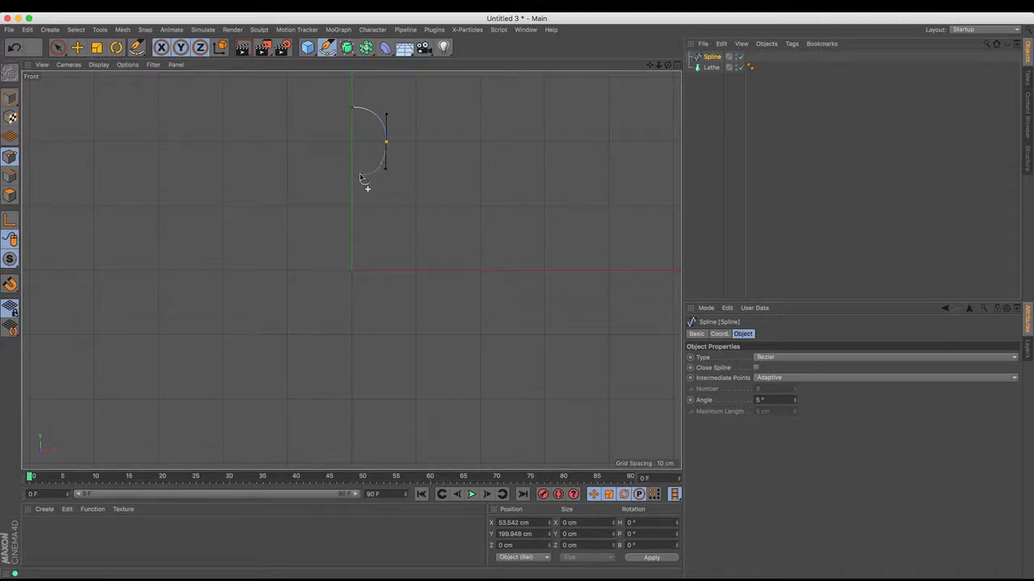
Add Bézier points for the collar, body and flared base, returning to the axis
drag(386, 166, 436, 176)
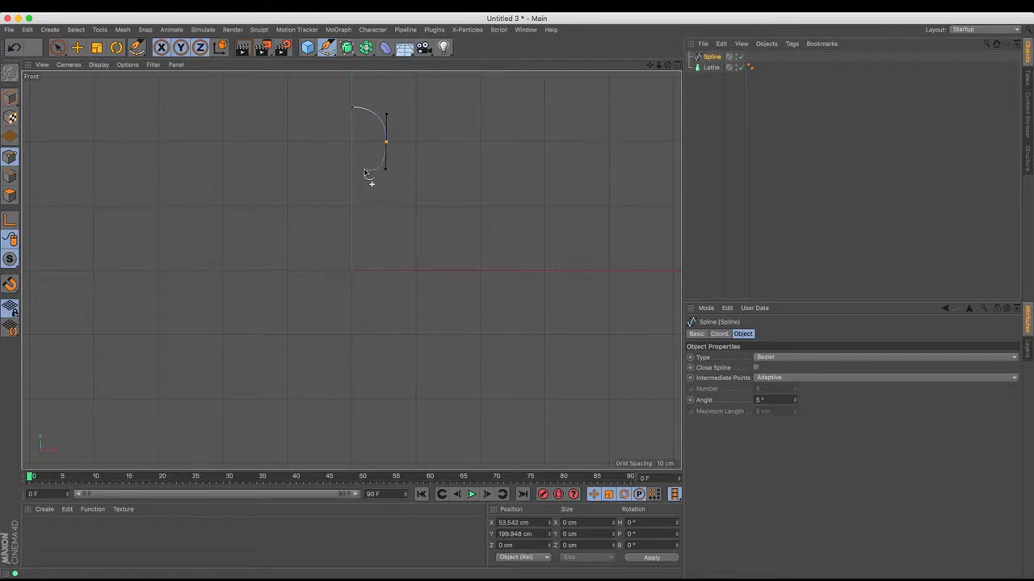
mouse_move(365, 174)
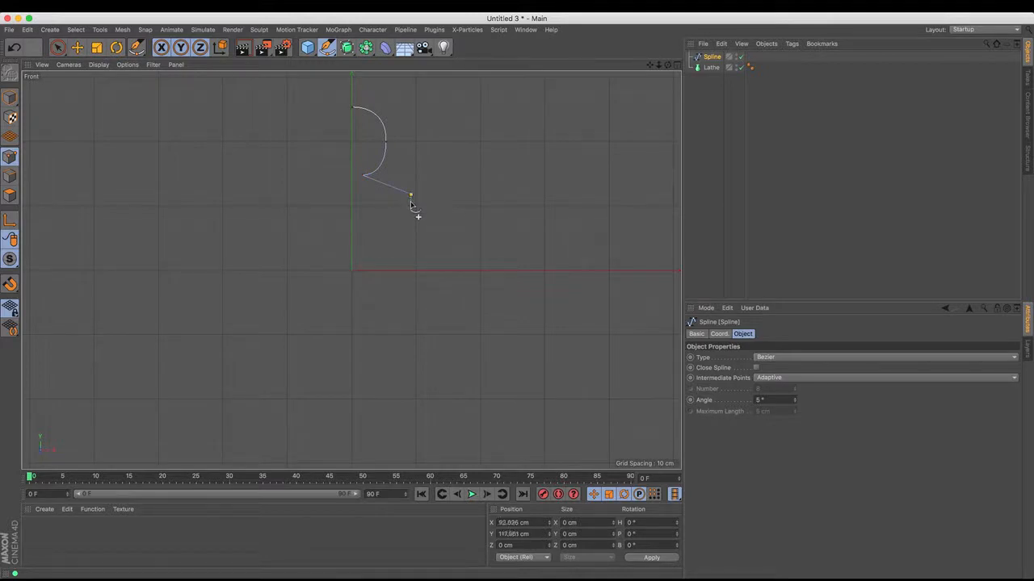
drag(411, 197, 412, 202)
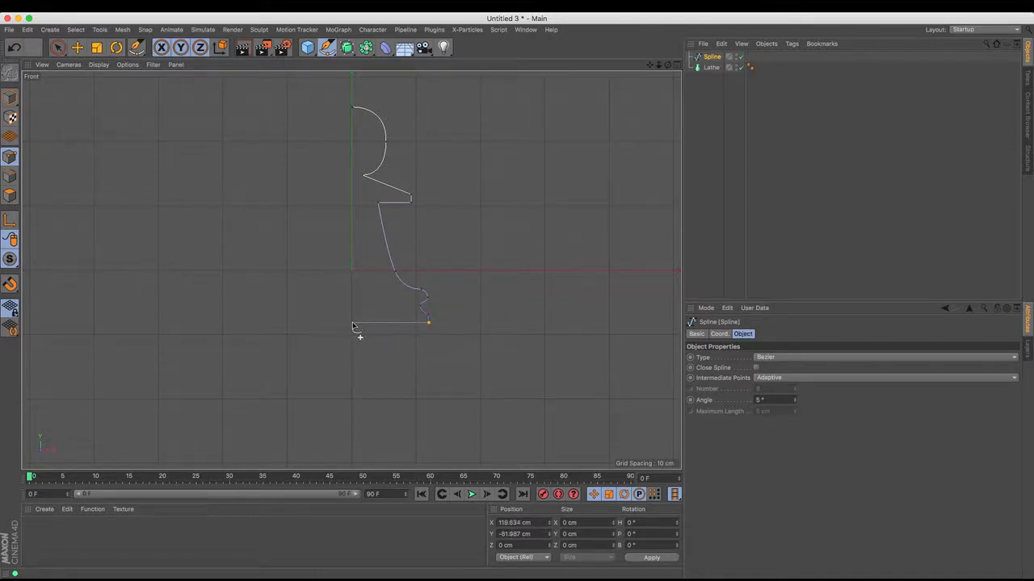
drag(354, 323, 121, 145)
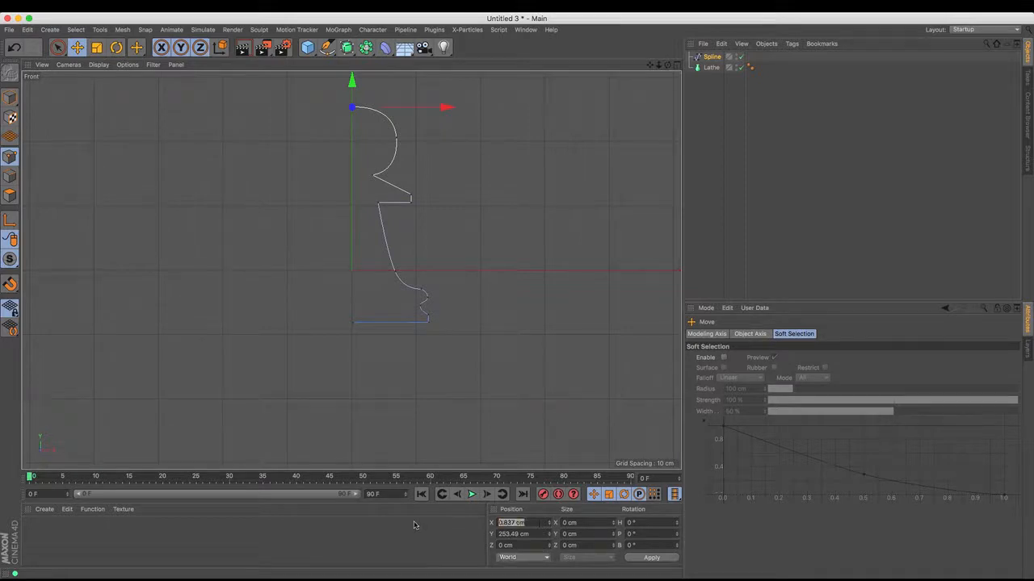
Set the profile end points' X position to 0 so they sit on the vertical axis
text(0)
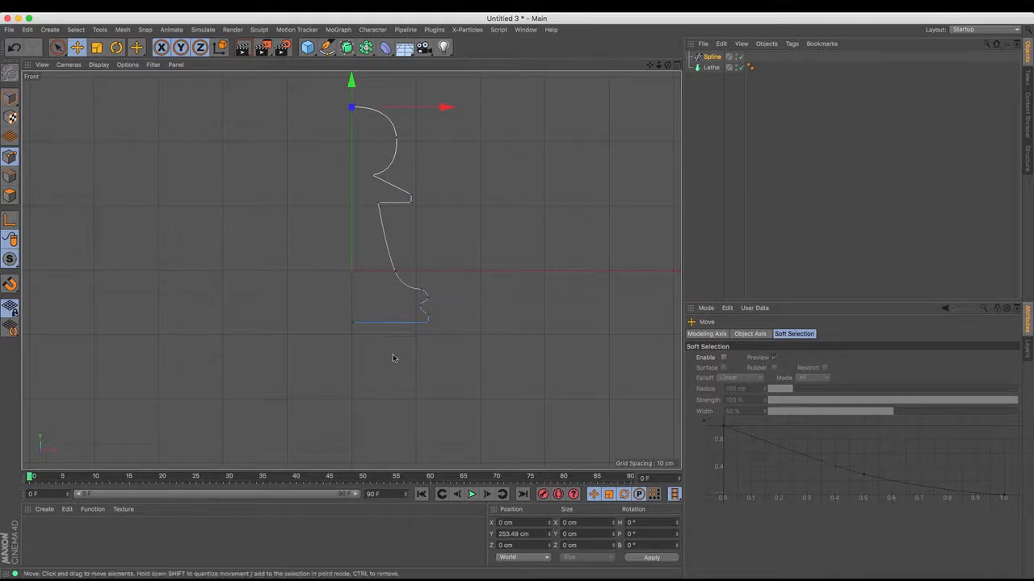
drag(352, 107, 352, 323)
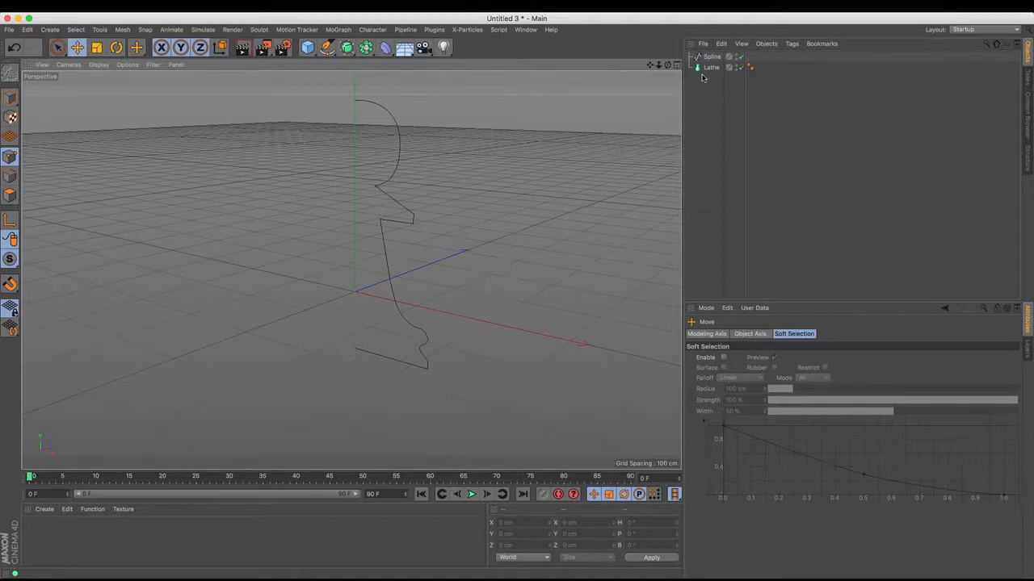
Make the Spline a child of the Lathe to generate the solid pawn
click(704, 57)
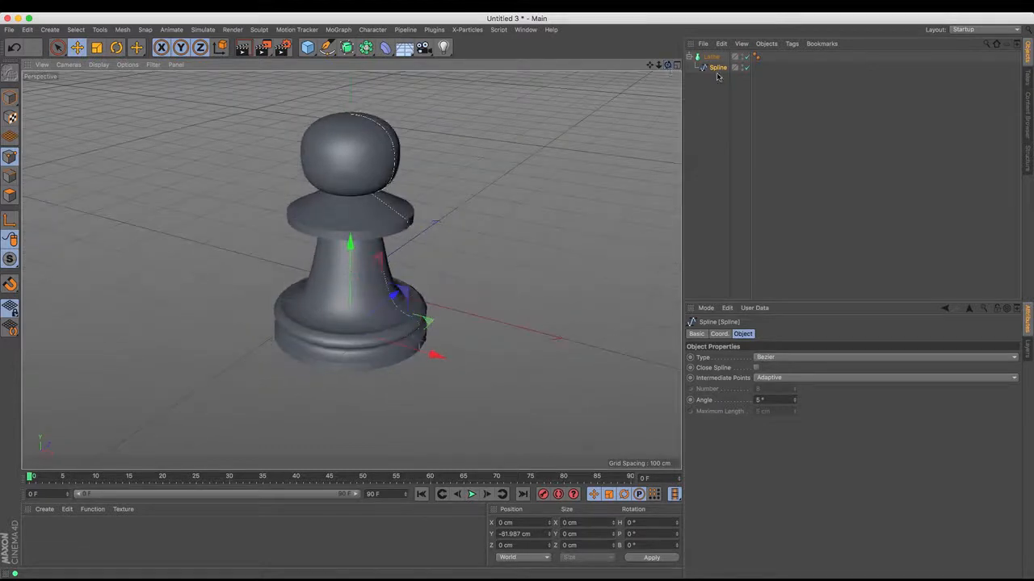
Select a point near the pawn's head in Points mode and drag it to reshape the silhouette
click(57, 46)
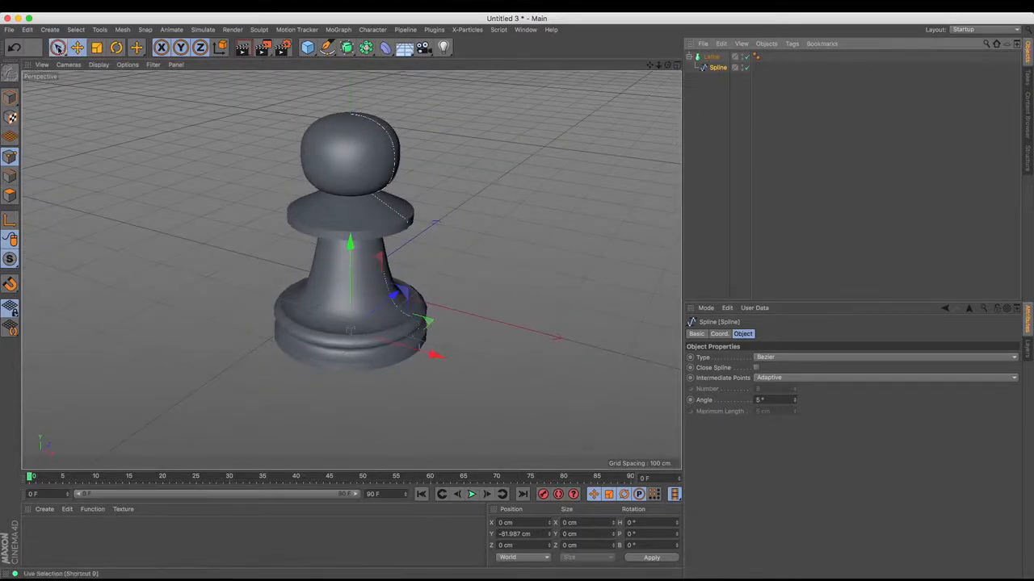
click(60, 45)
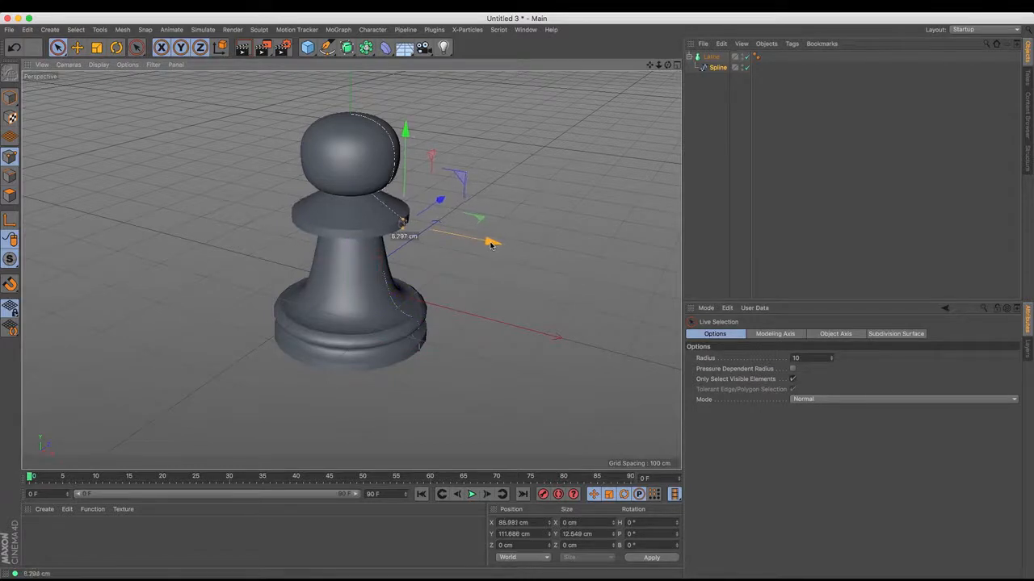
click(457, 161)
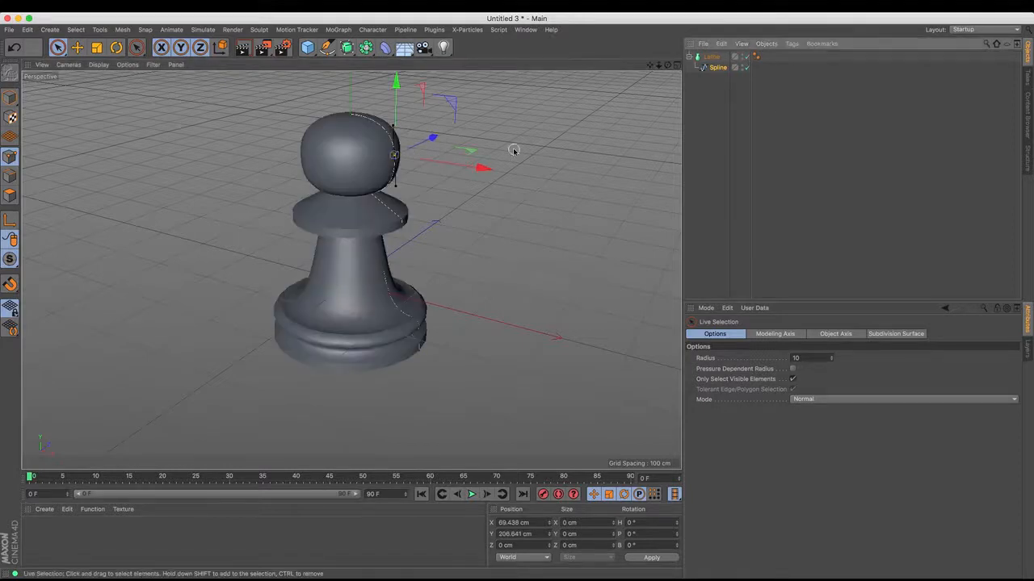
drag(485, 167, 481, 170)
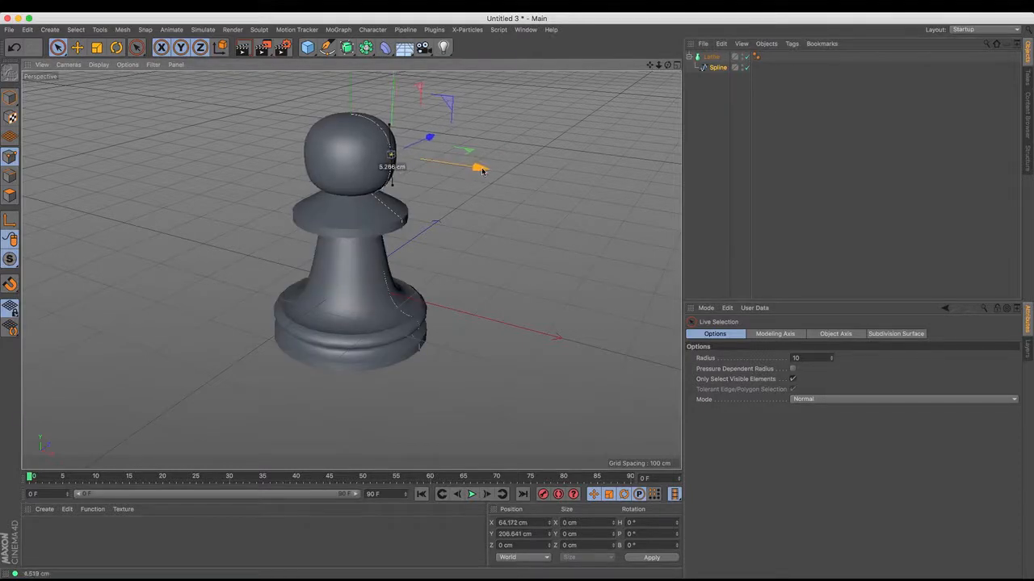